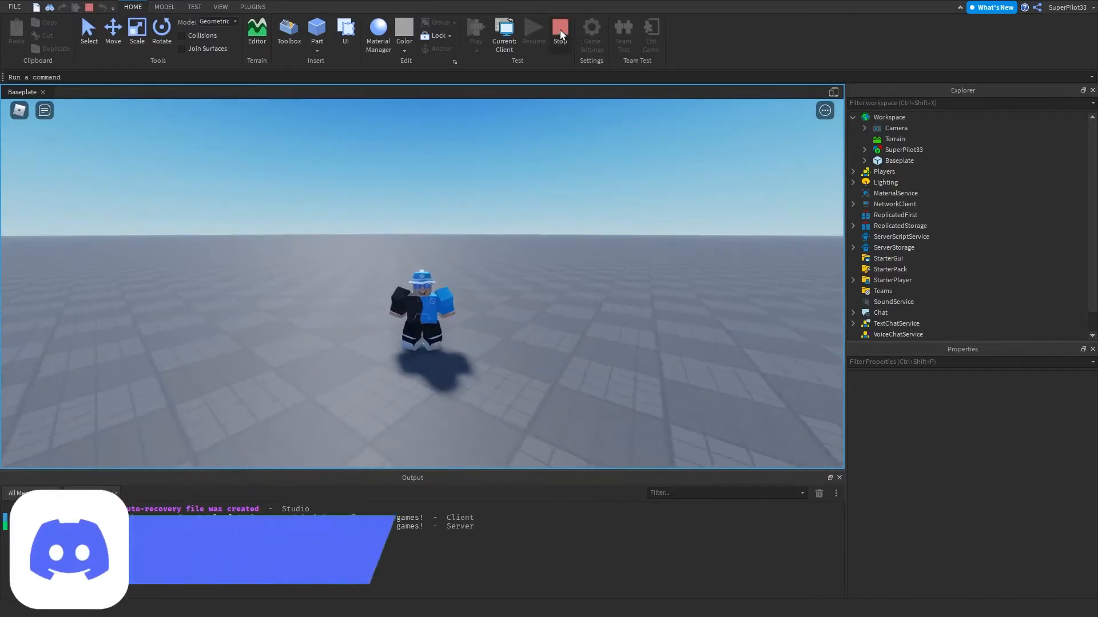
Step: Stop the running playtest and return to editing the Baseplate place
{"action": "left_click", "coordinate": [560, 27]}
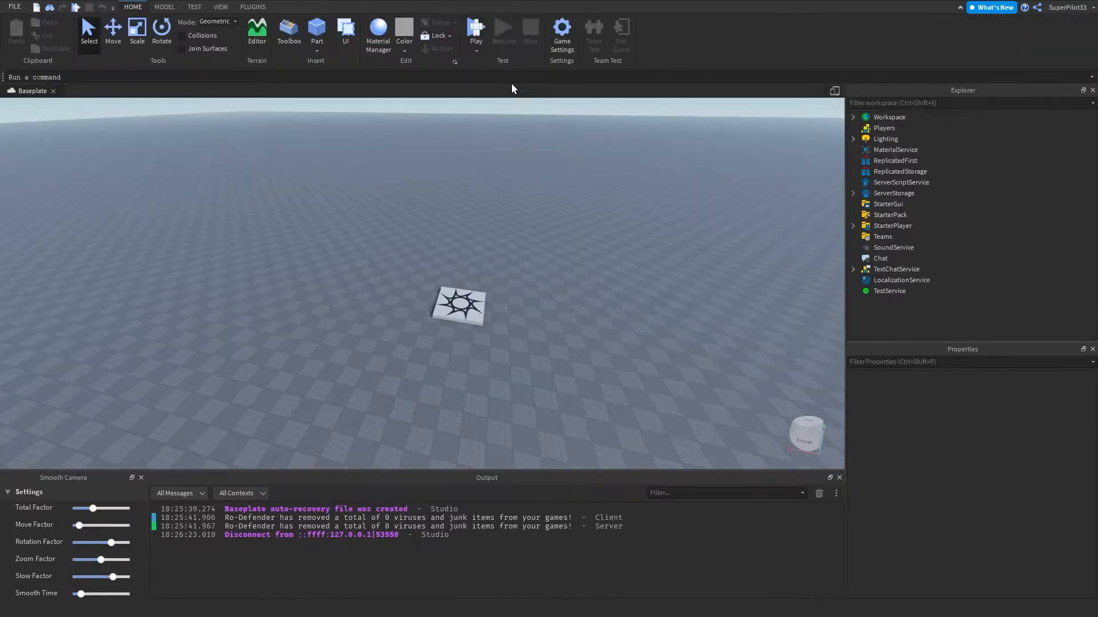
{"action": "left_click", "coordinate": [163, 7]}
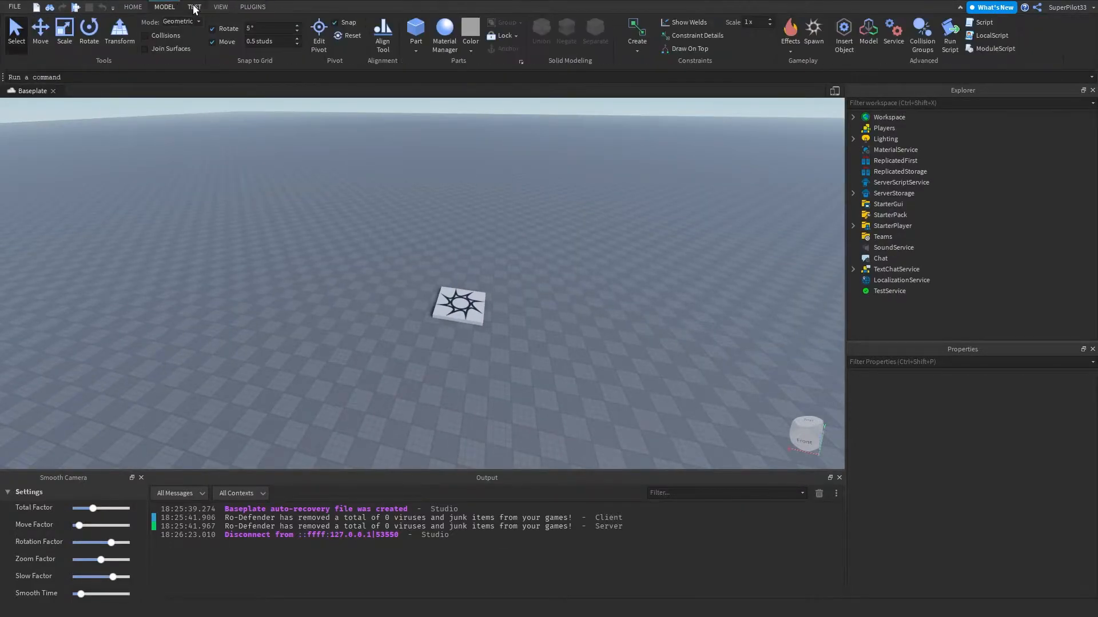
{"action": "left_click", "coordinate": [252, 7]}
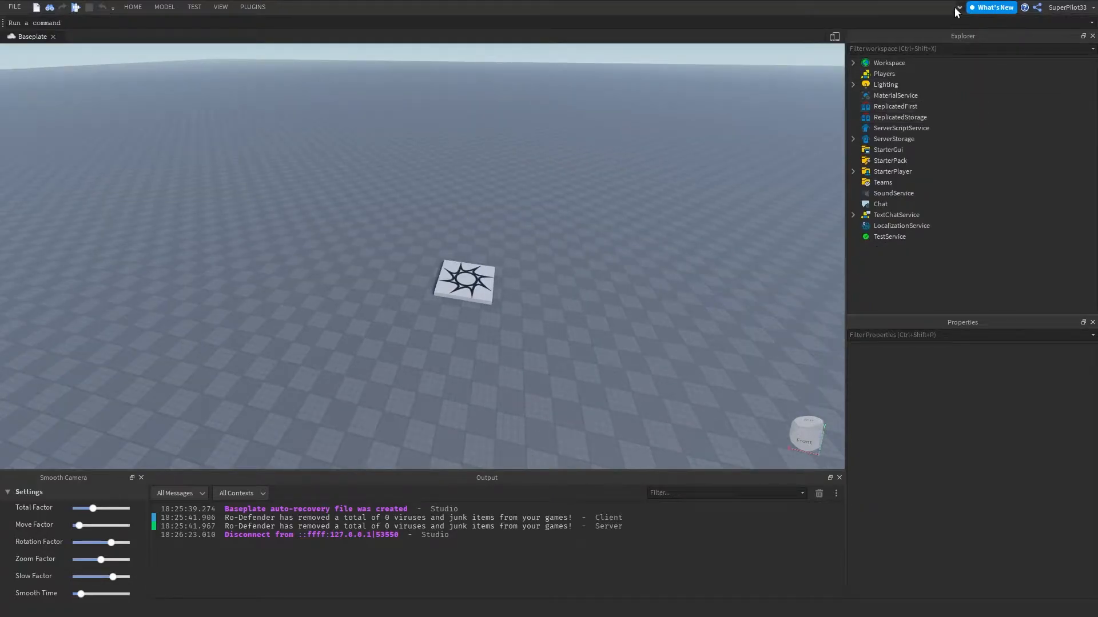
{"action": "left_click", "coordinate": [134, 7]}
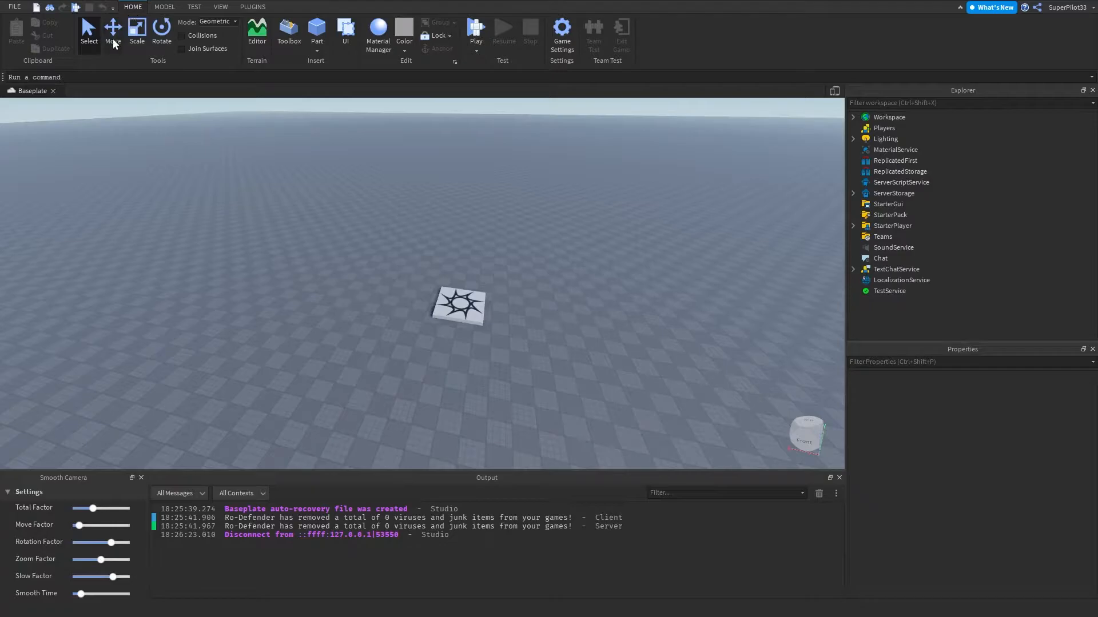
{"action": "mouse_move", "coordinate": [223, 68]}
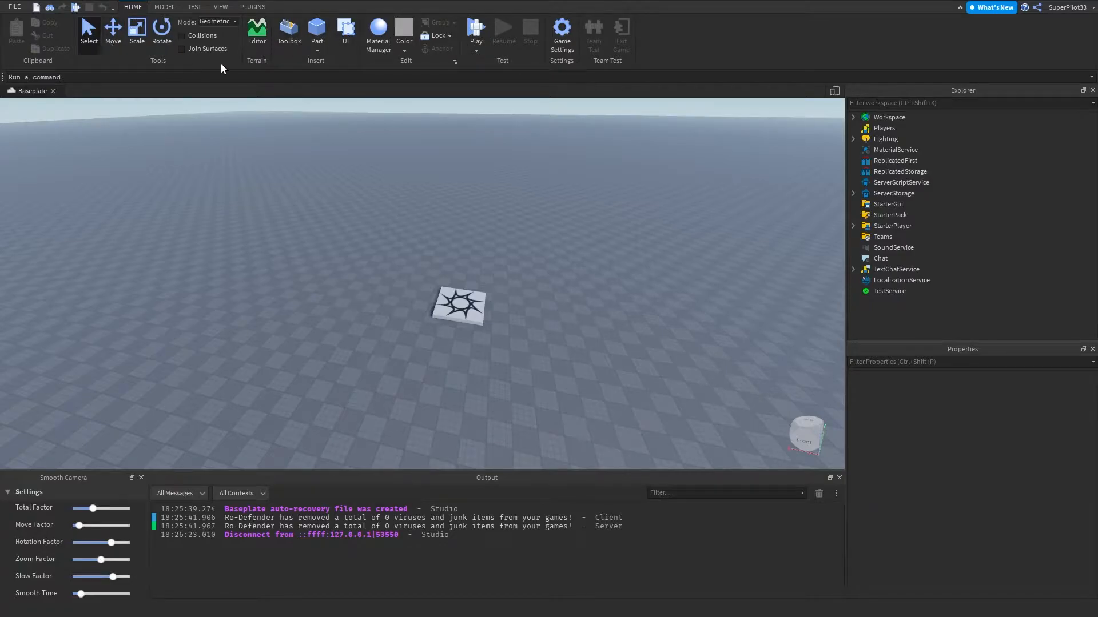
{"action": "mouse_move", "coordinate": [519, 67]}
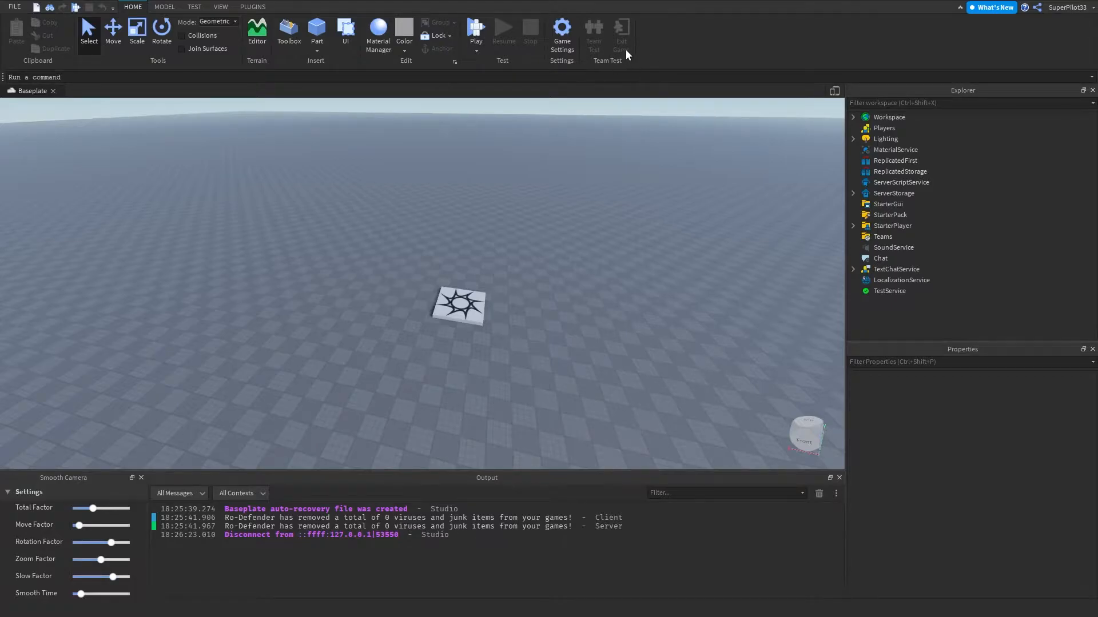
{"action": "mouse_move", "coordinate": [592, 74]}
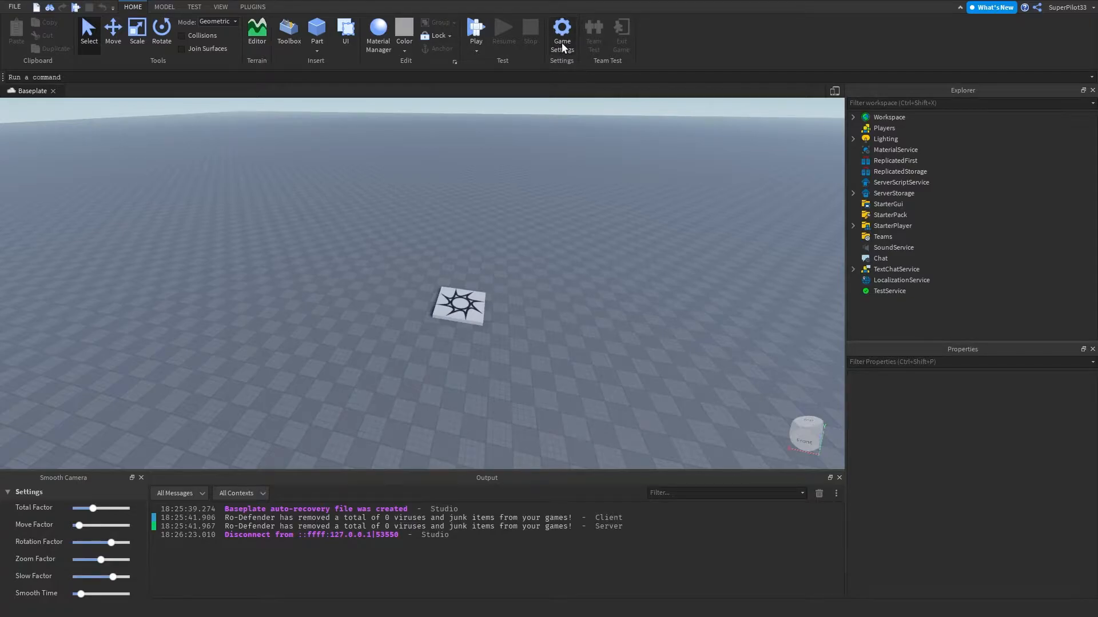
Step: Request Game Settings and choose Save to Roblox when prompted, reaching the Save Game form
{"action": "left_click", "coordinate": [561, 28]}
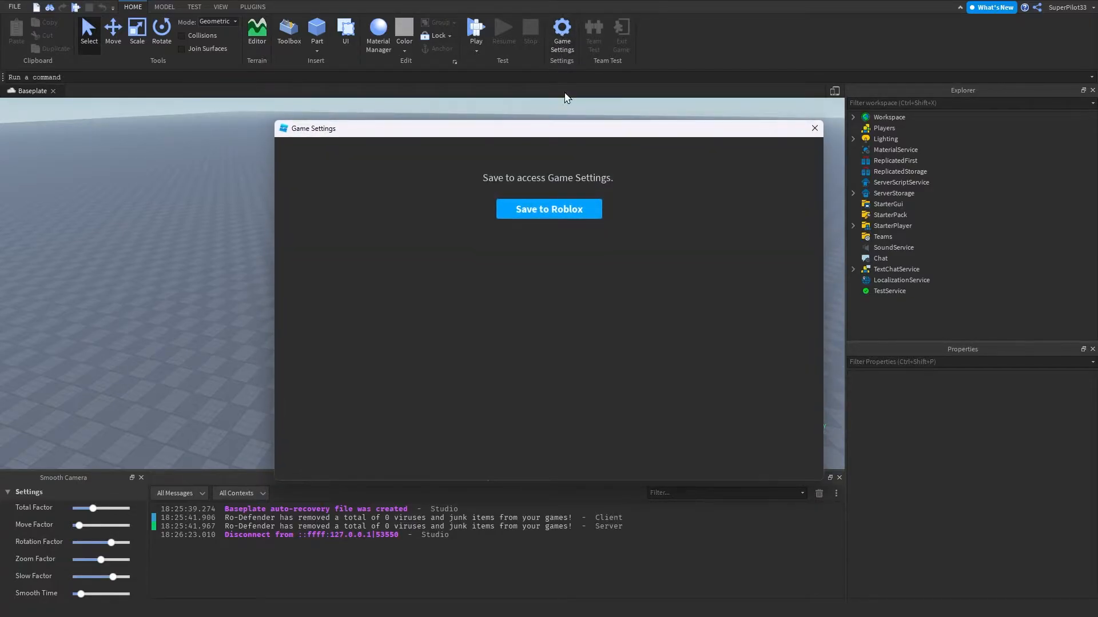
{"action": "mouse_move", "coordinate": [570, 207]}
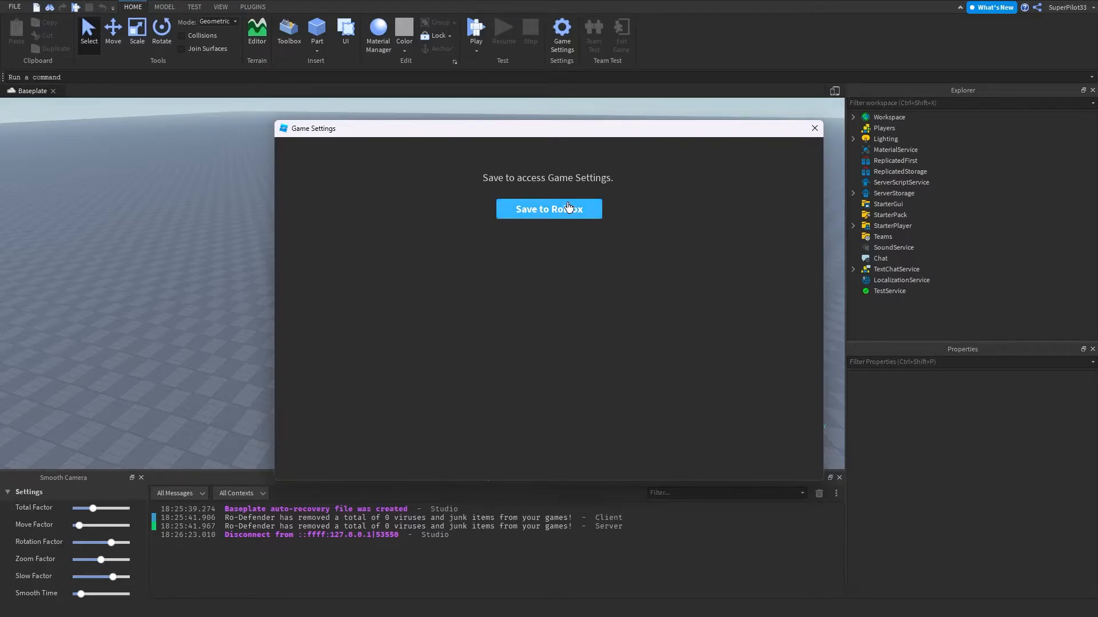
{"action": "mouse_move", "coordinate": [566, 215]}
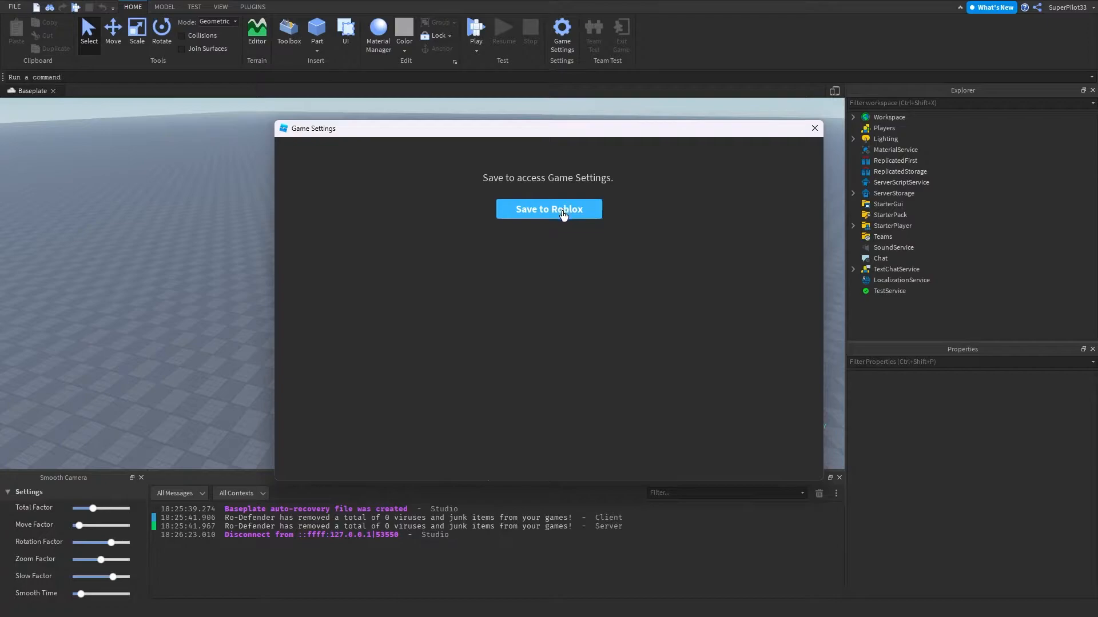
{"action": "left_click", "coordinate": [548, 209]}
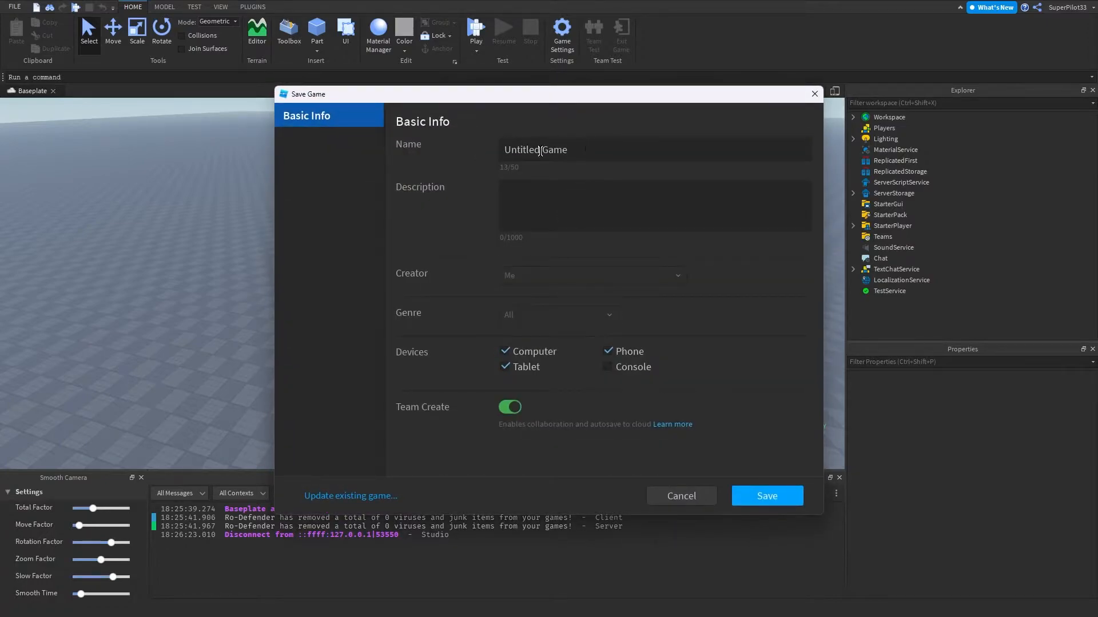
Step: Save the place to Roblox under the name 'Voice Chat Test Game'
{"action": "type", "text": "Voice Chat Tes"}
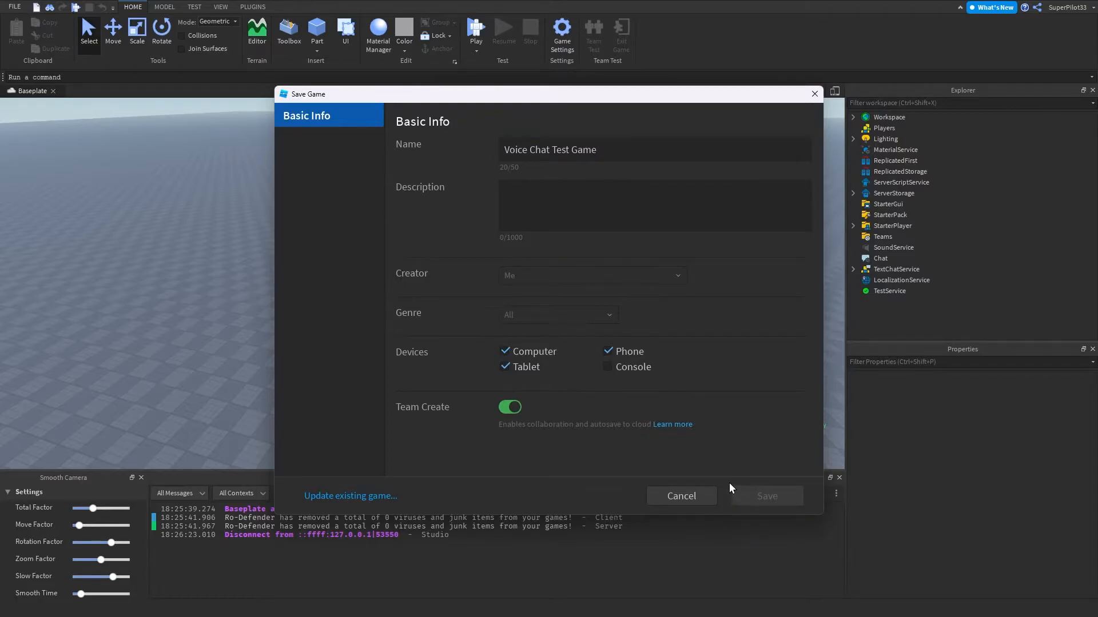
{"action": "left_click", "coordinate": [766, 496]}
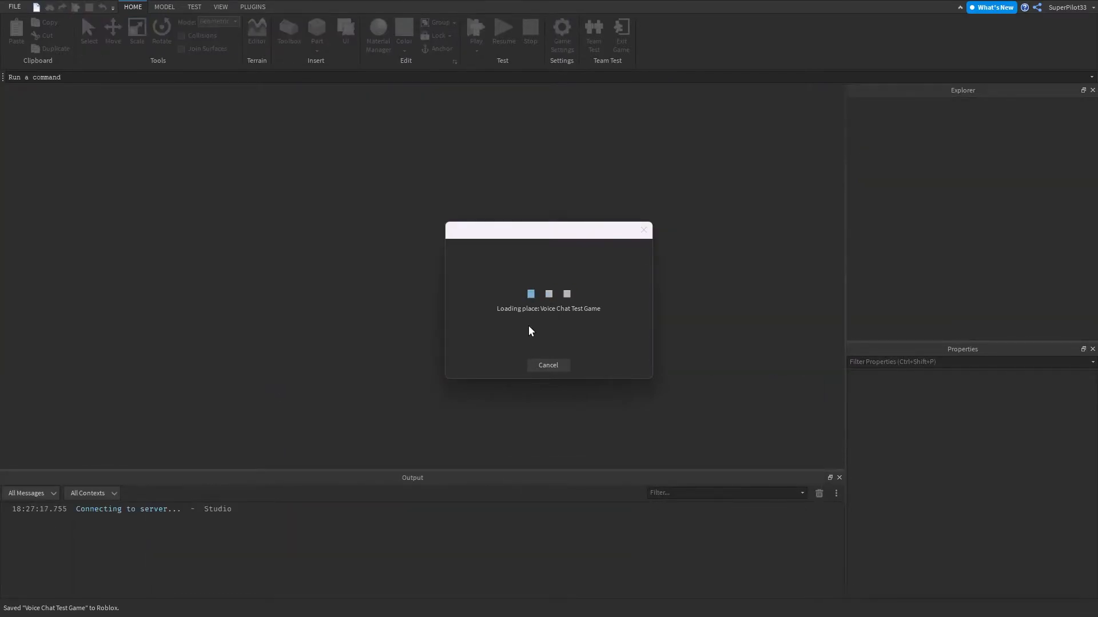
{"action": "mouse_move", "coordinate": [387, 242]}
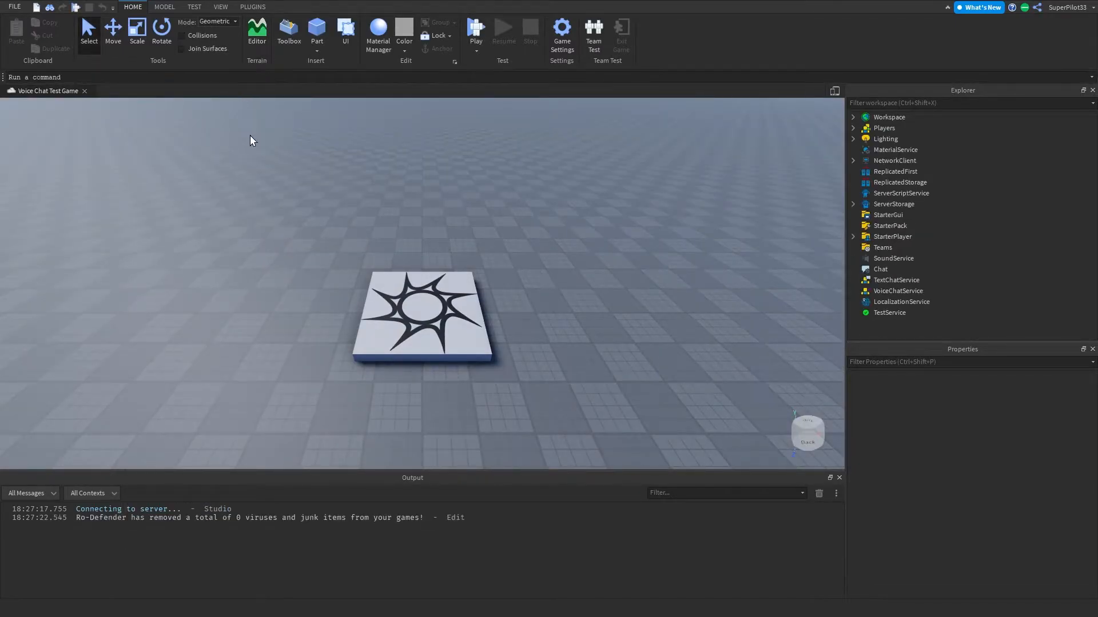
{"action": "left_click_drag", "start_coordinate": [251, 139], "coordinate": [501, 290]}
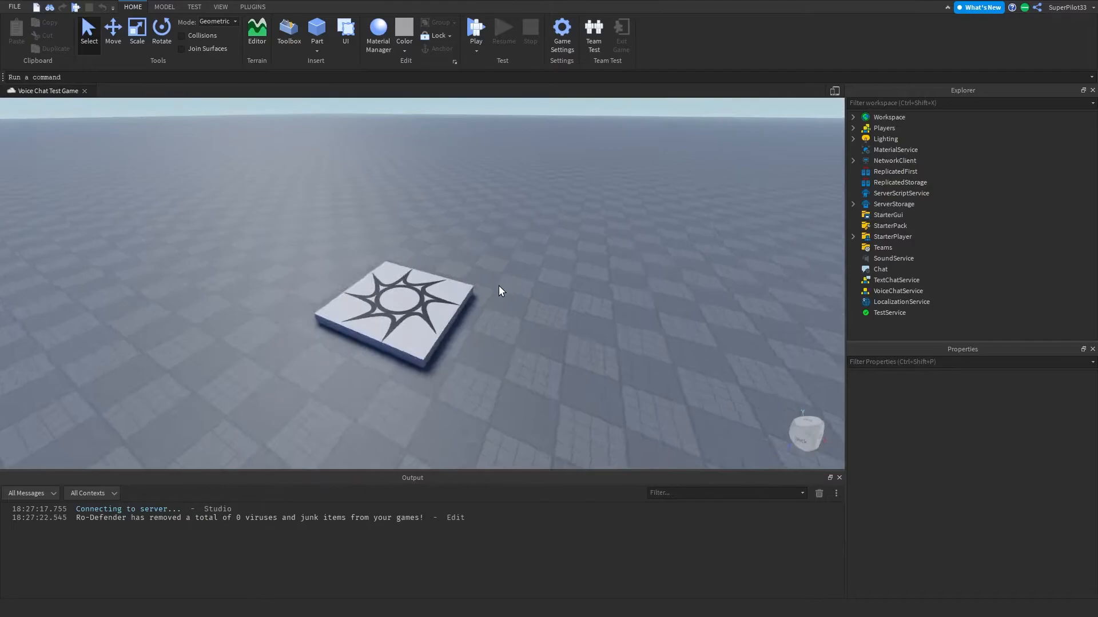
{"action": "left_click", "coordinate": [251, 7]}
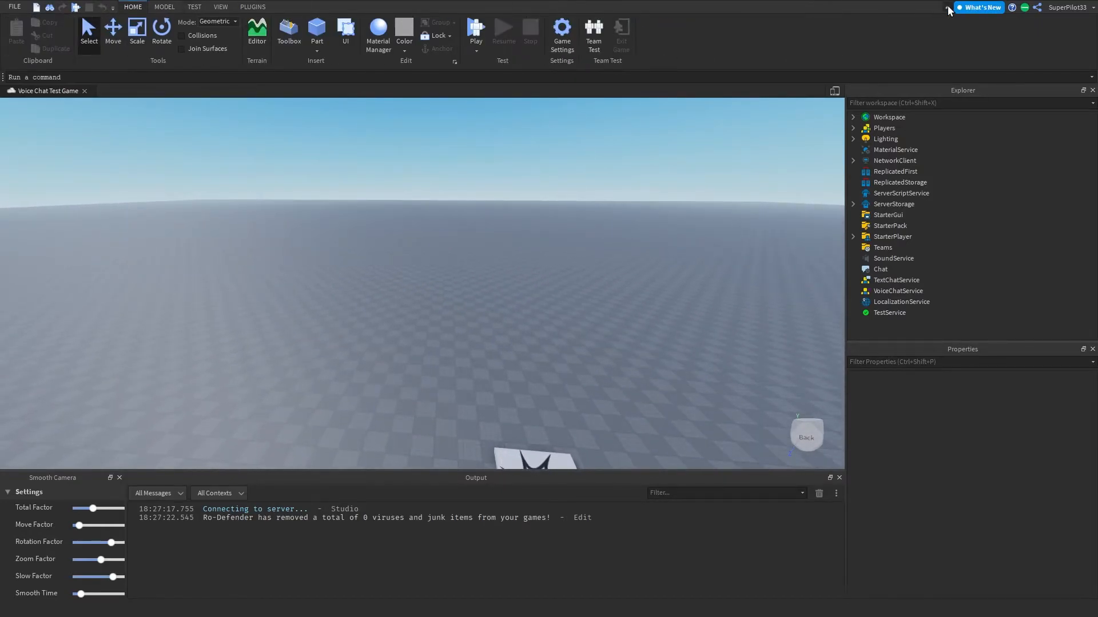
{"action": "left_click", "coordinate": [251, 7]}
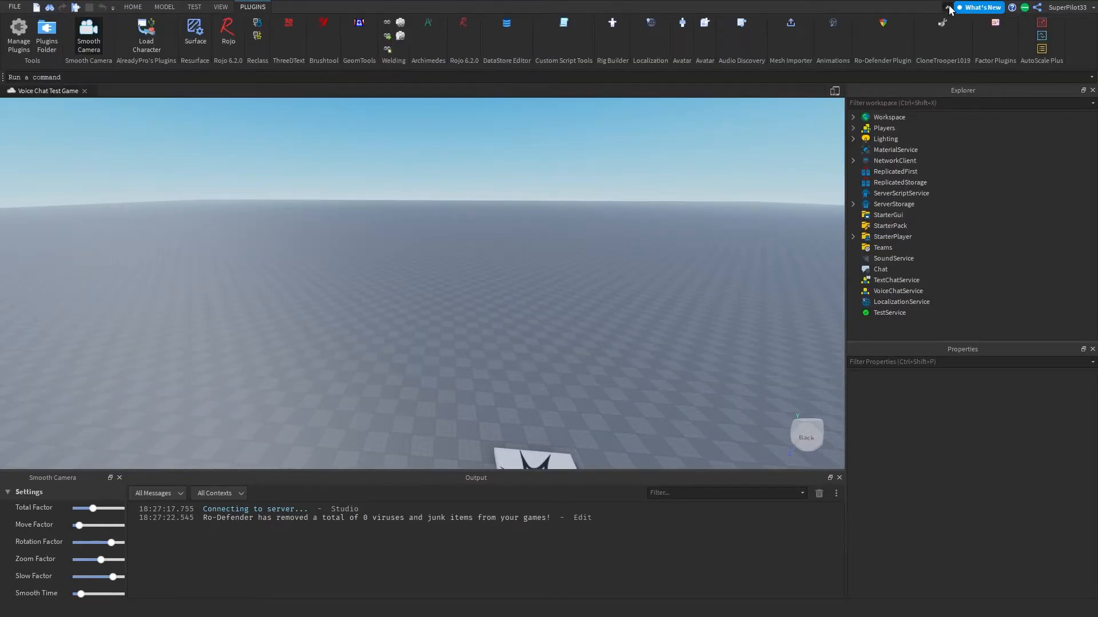
{"action": "left_click", "coordinate": [132, 6]}
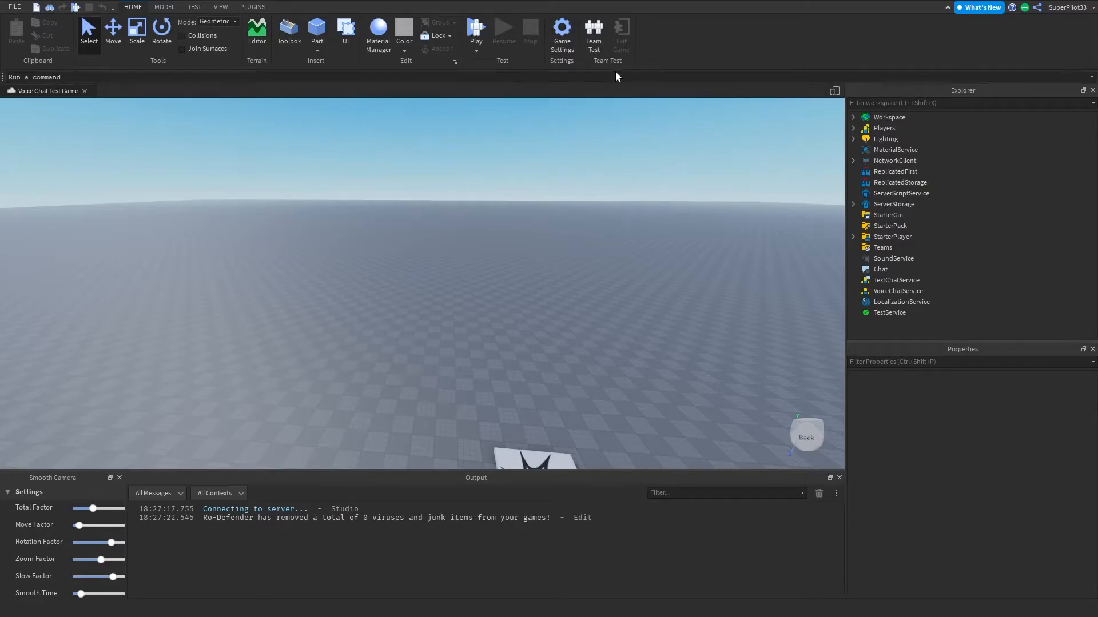
{"action": "left_click", "coordinate": [562, 29]}
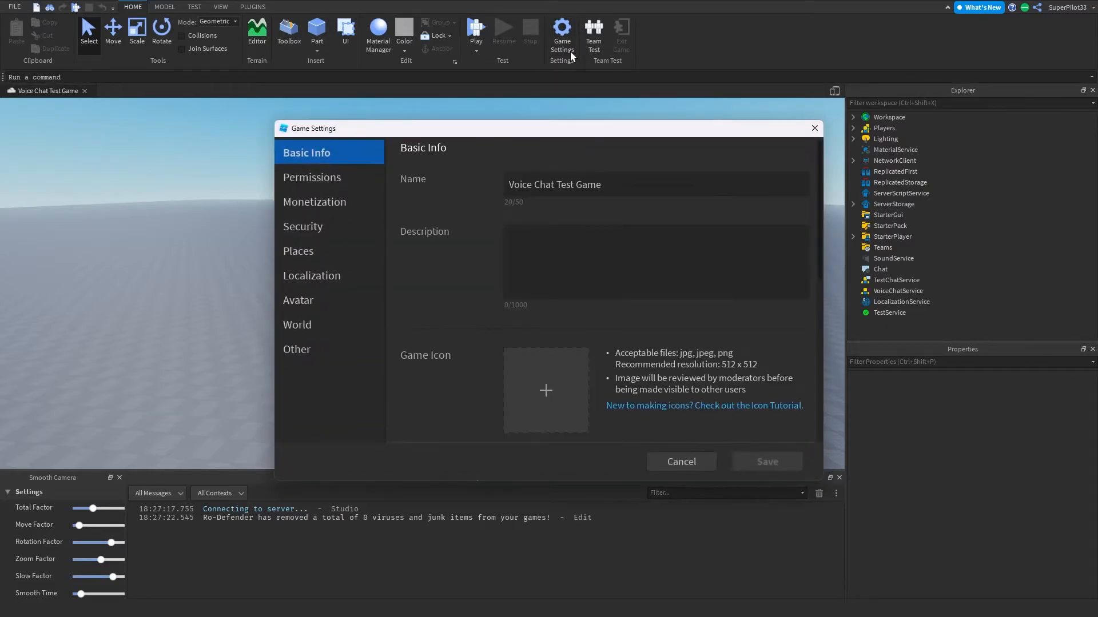
Step: Browse Game Settings through Permissions, Monetization, Places, Localization, World and Other
{"action": "left_click", "coordinate": [311, 177]}
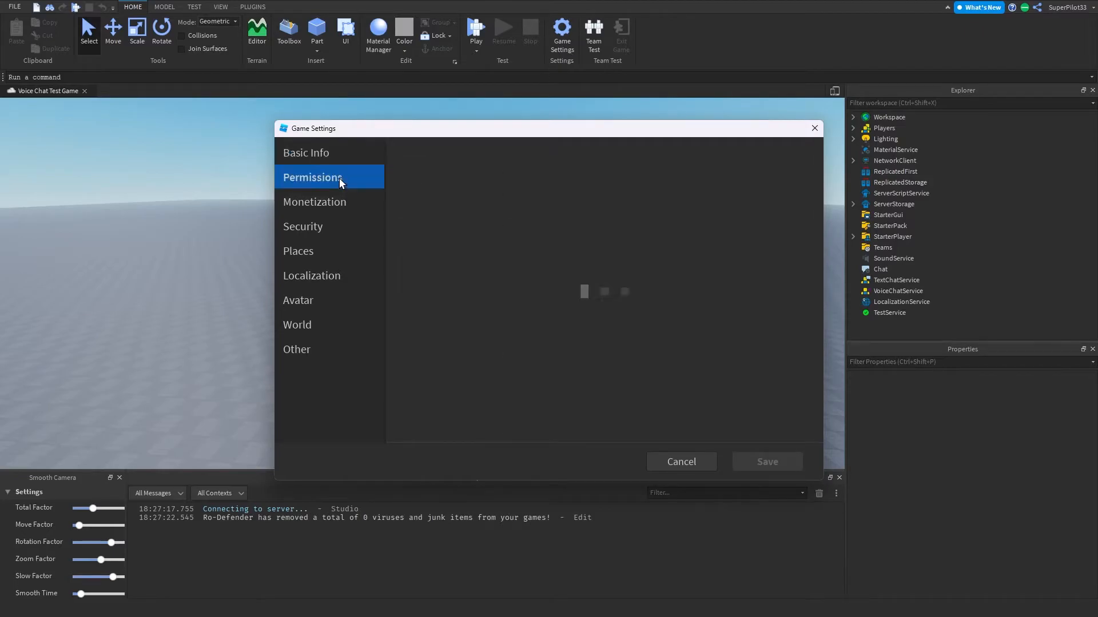
{"action": "left_click", "coordinate": [313, 201]}
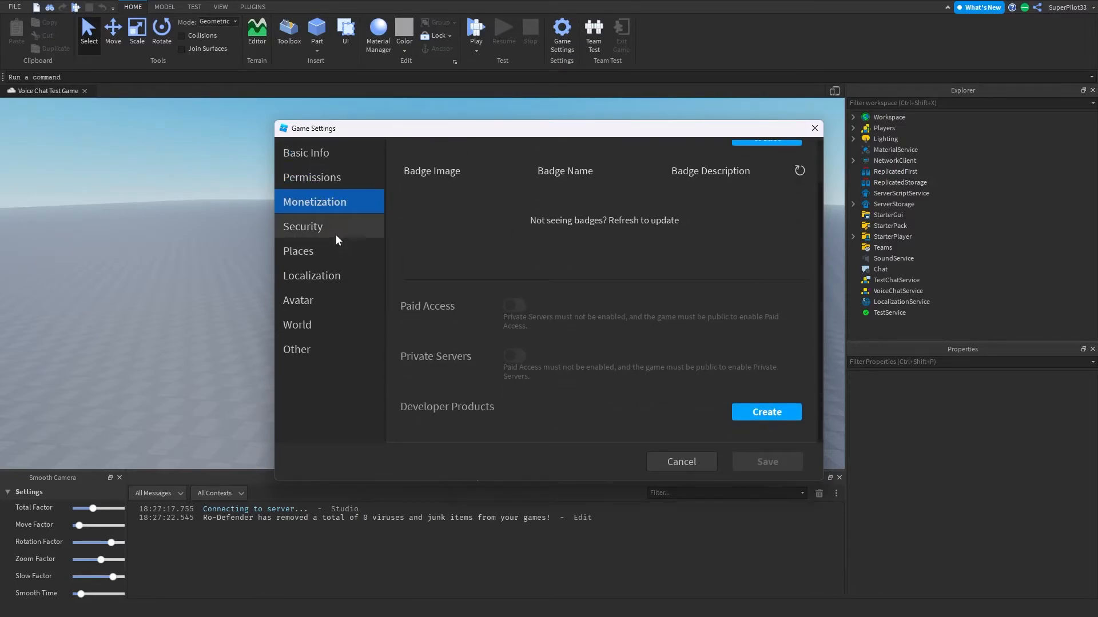
{"action": "left_click", "coordinate": [299, 251]}
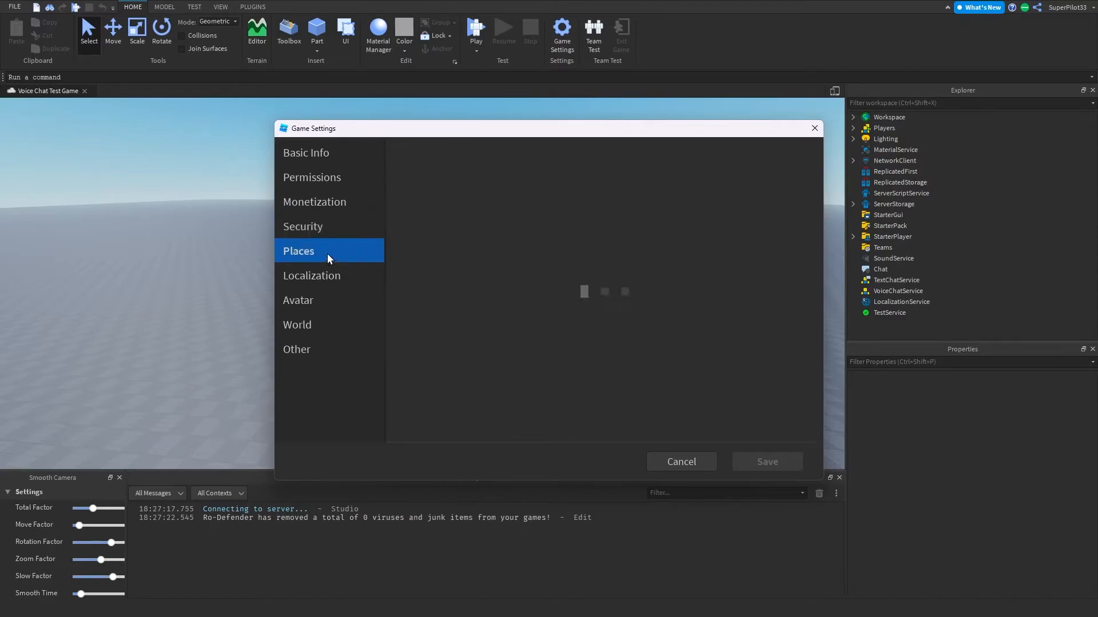
{"action": "left_click", "coordinate": [311, 275]}
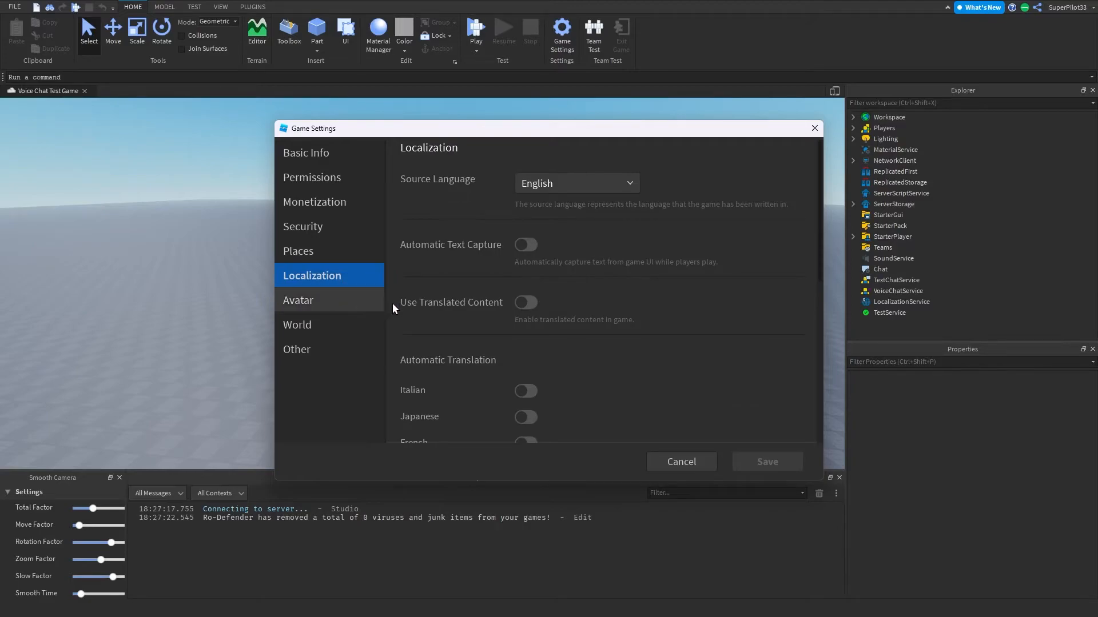
{"action": "left_click", "coordinate": [297, 324]}
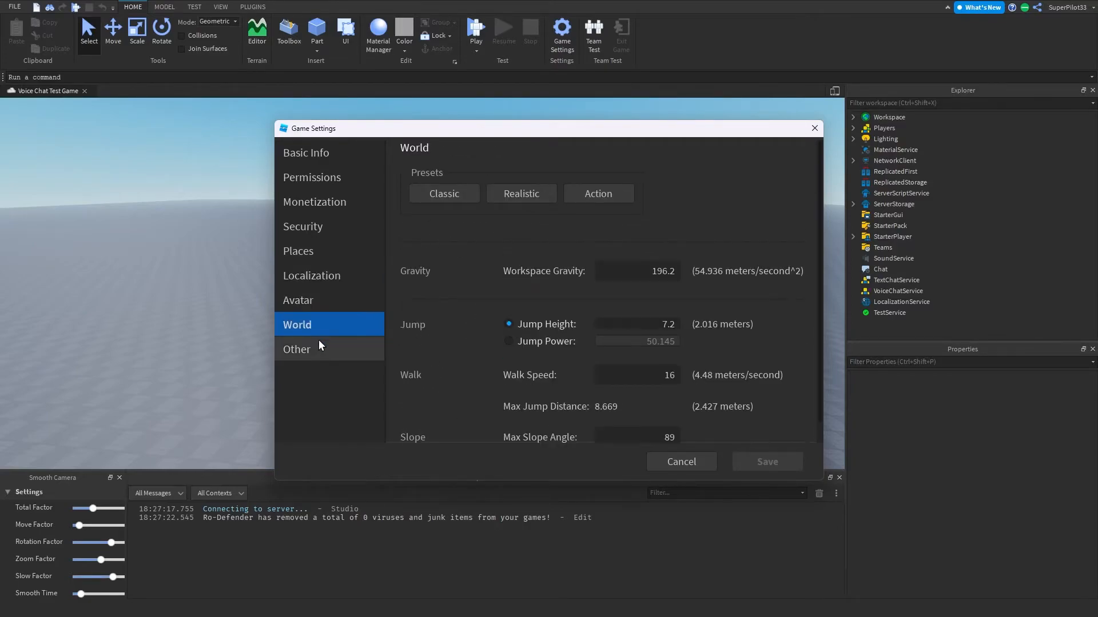
{"action": "left_click", "coordinate": [296, 350]}
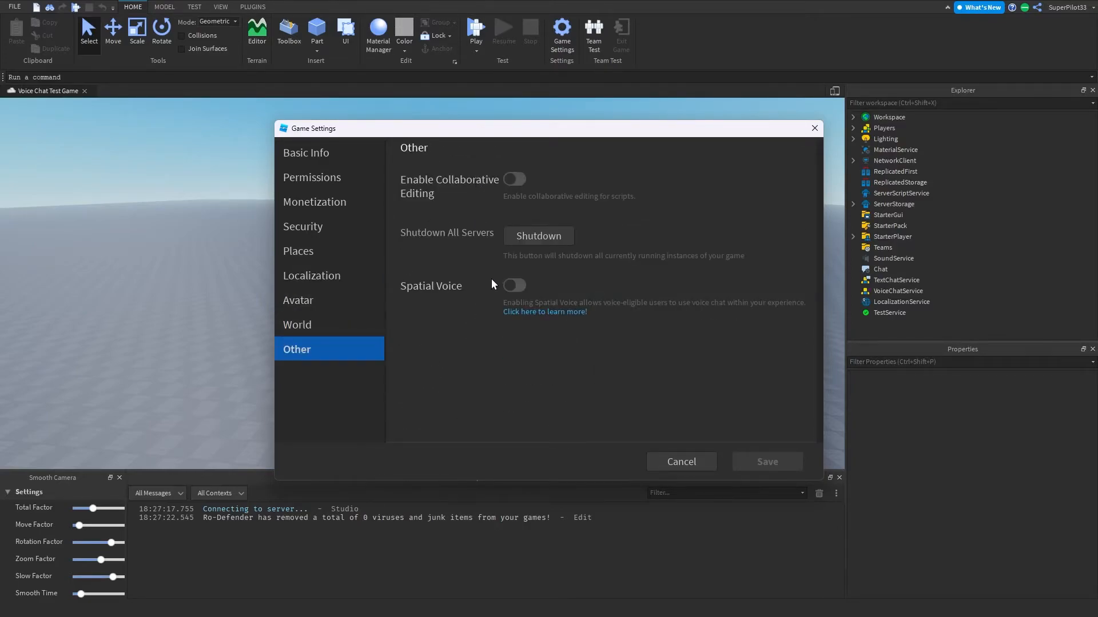
Step: Revisit Basic Info, Security, Avatar and World, ending on the Other section with Spatial Voice shown
{"action": "left_click", "coordinate": [306, 153]}
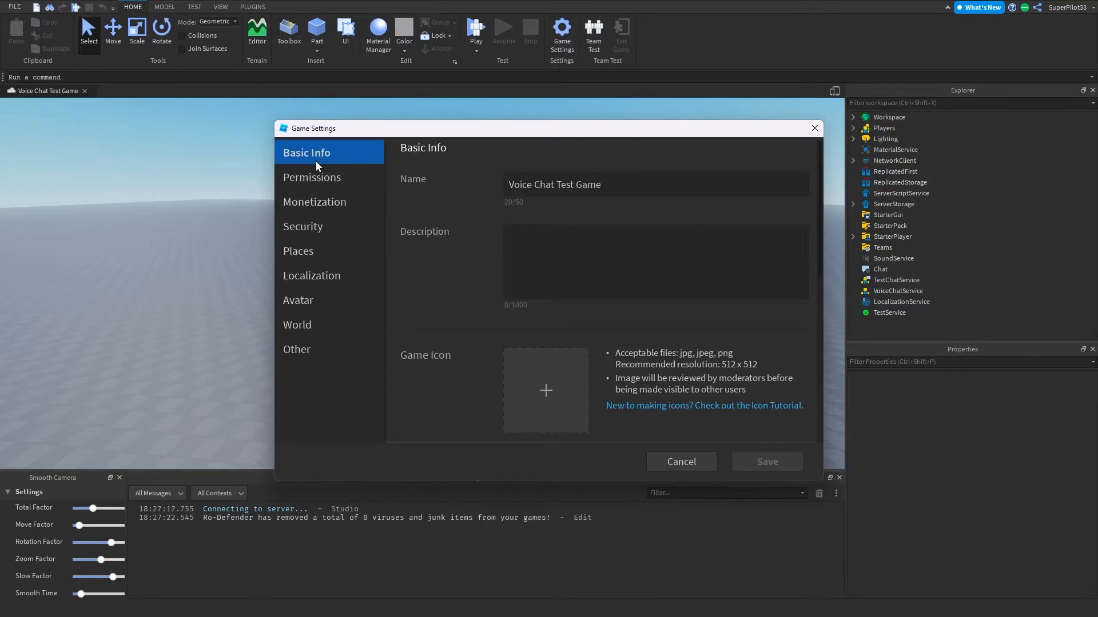
{"action": "left_click", "coordinate": [301, 226]}
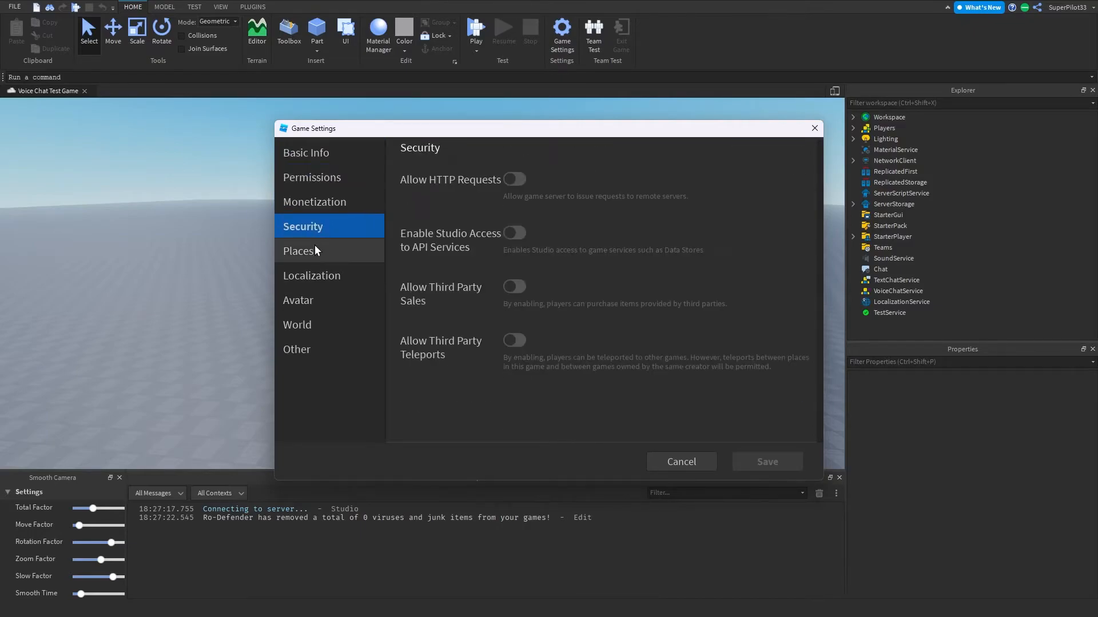
{"action": "left_click", "coordinate": [299, 299]}
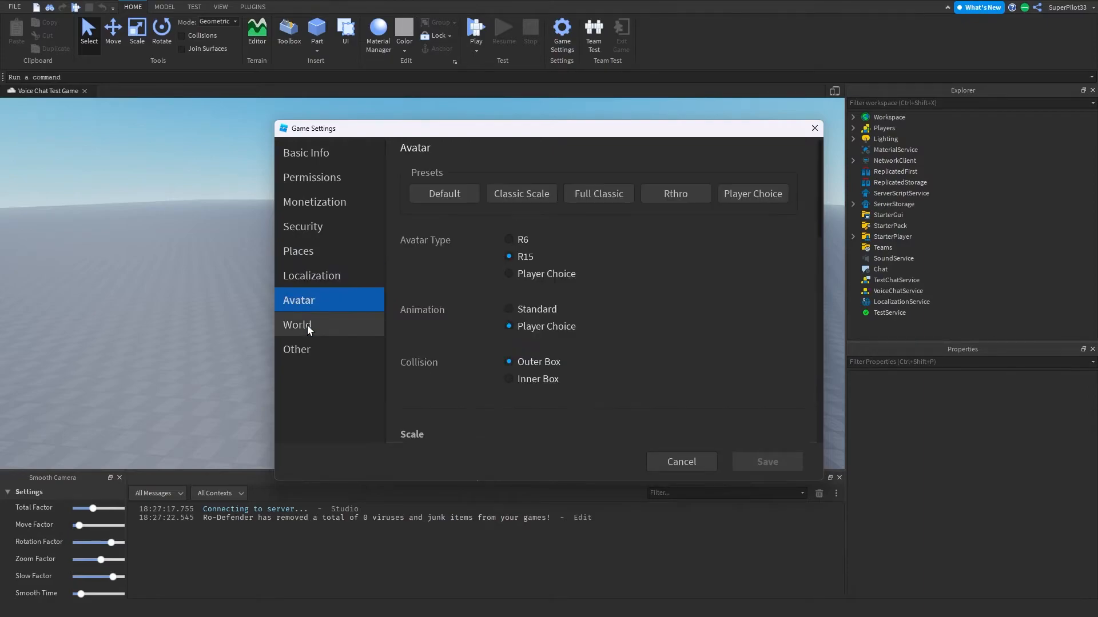
{"action": "left_click", "coordinate": [296, 325]}
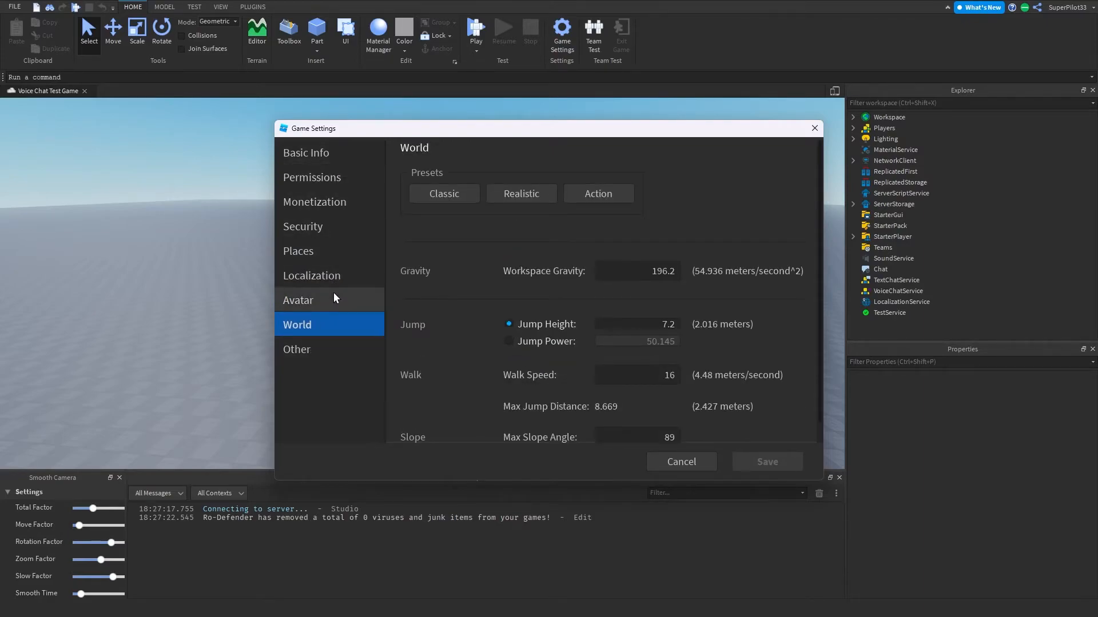
{"action": "left_click", "coordinate": [313, 350]}
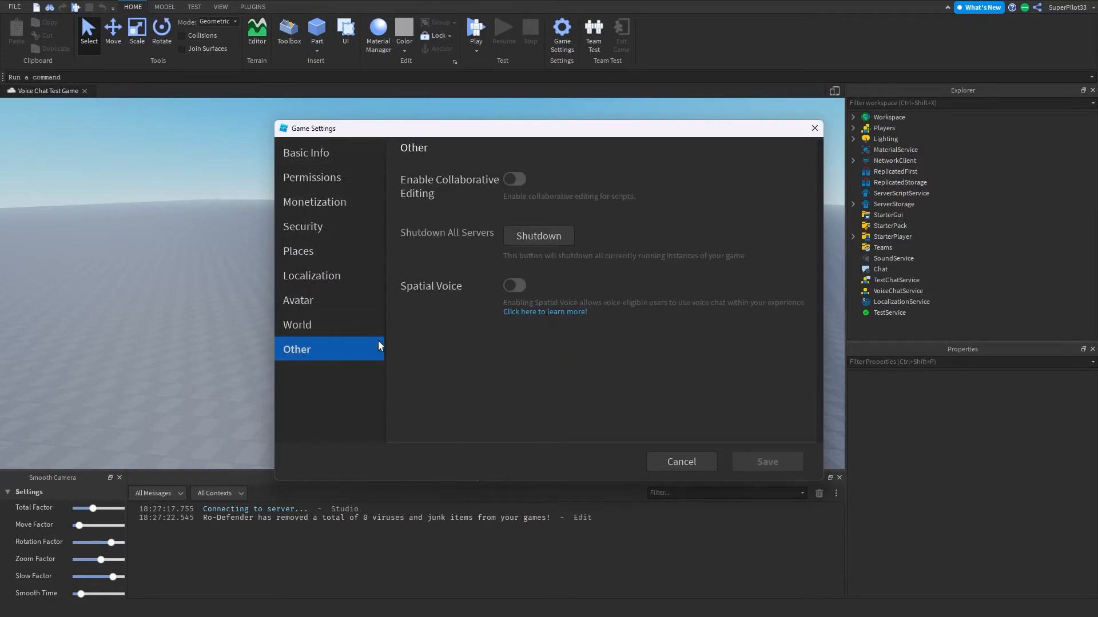
{"action": "mouse_move", "coordinate": [558, 359]}
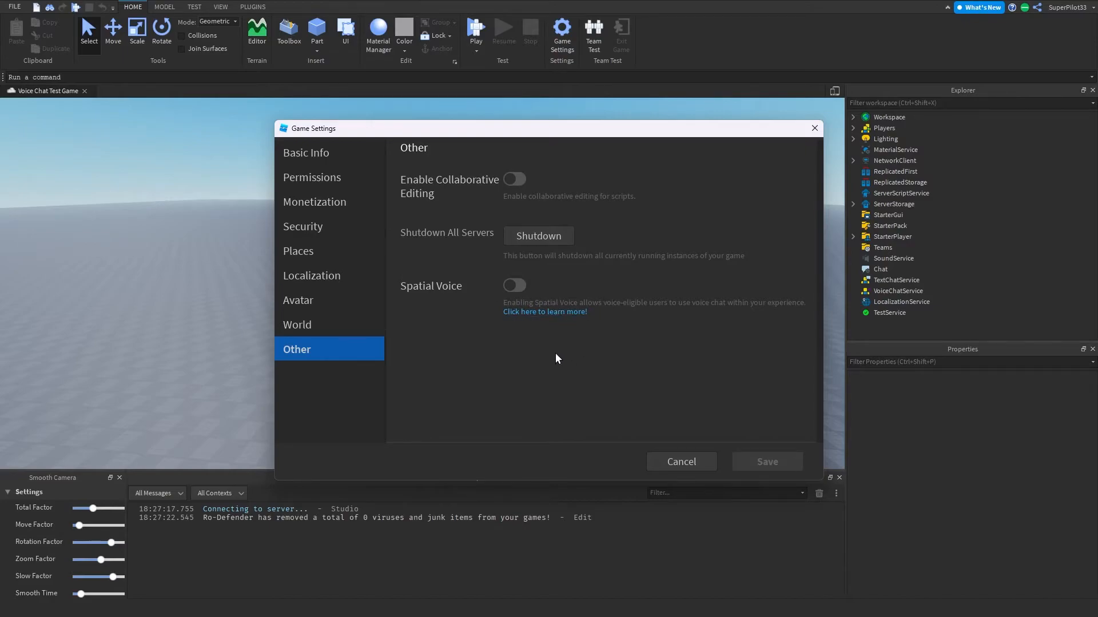
Step: Switch Spatial Voice on in the Other section and save the game settings
{"action": "left_click", "coordinate": [514, 286]}
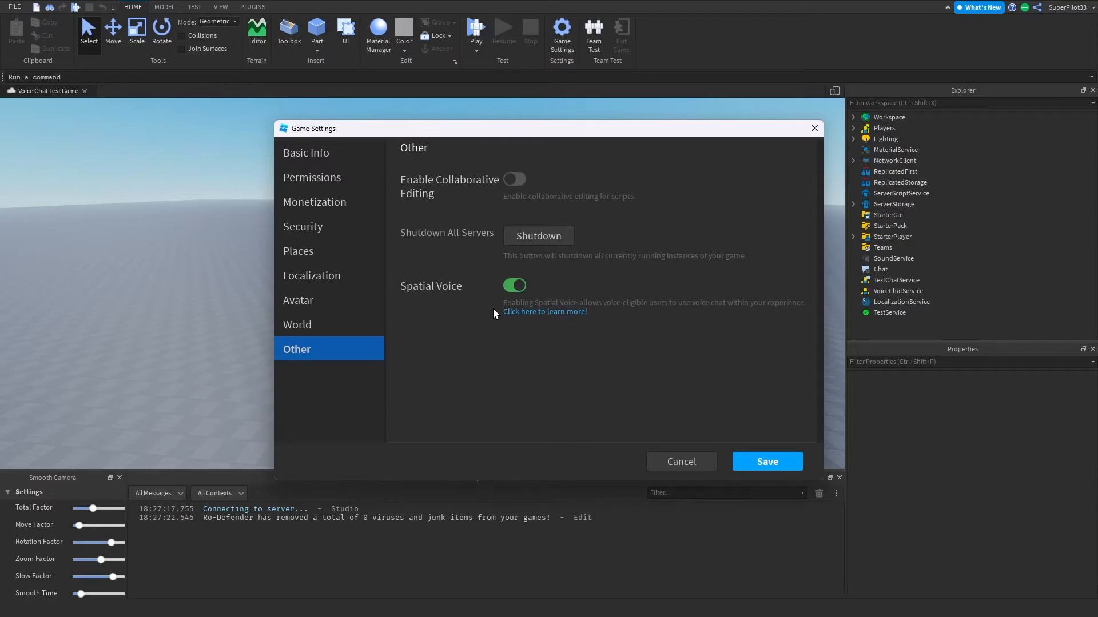
{"action": "mouse_move", "coordinate": [584, 308]}
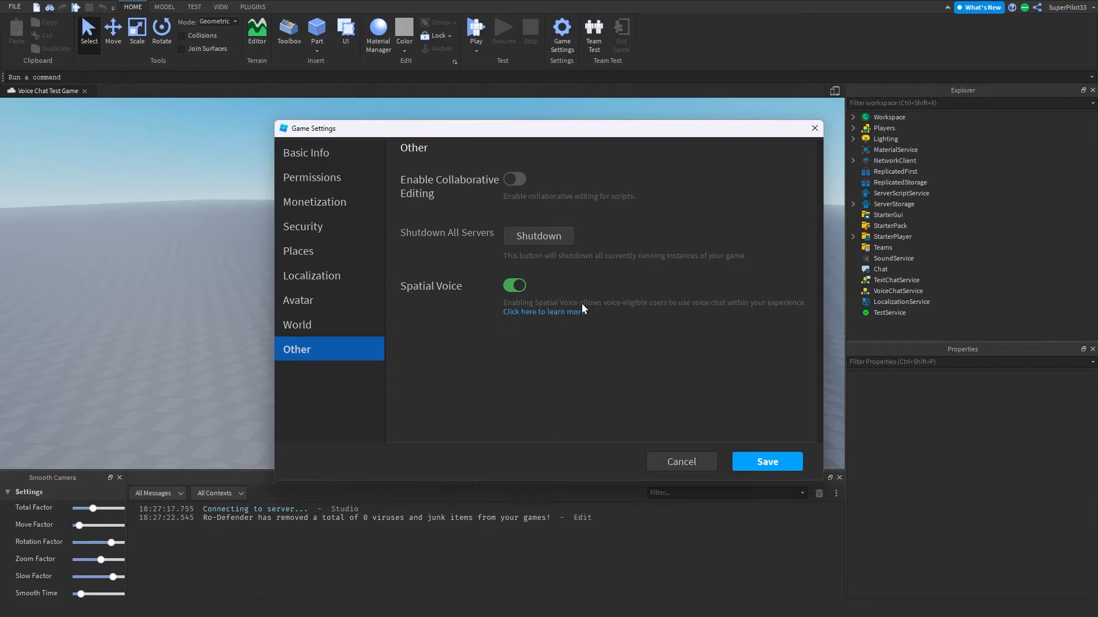
{"action": "mouse_move", "coordinate": [699, 308]}
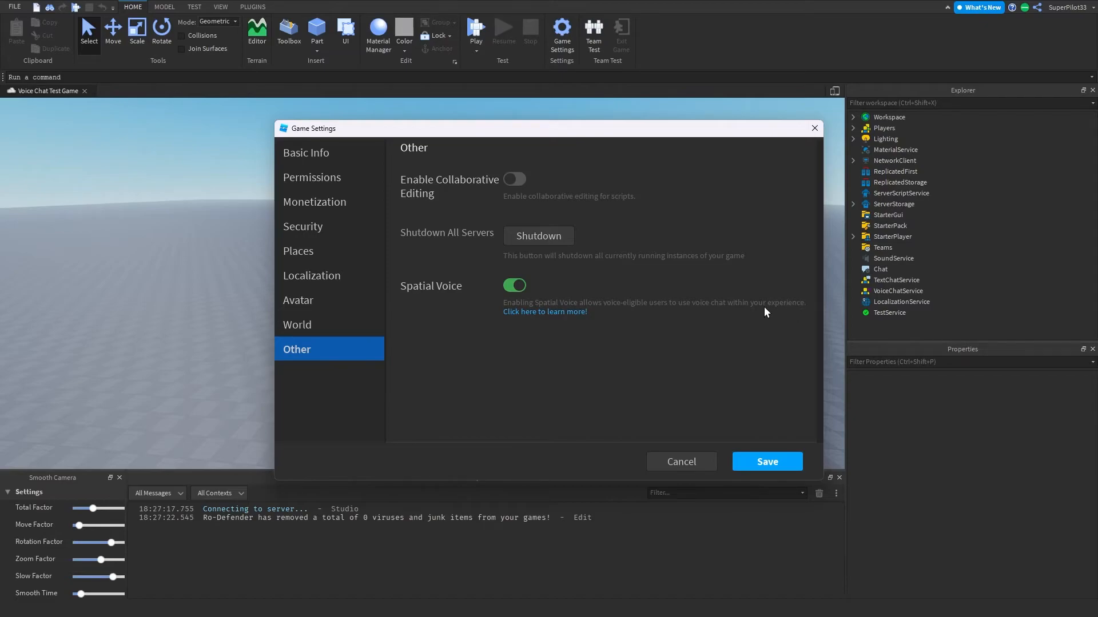
{"action": "mouse_move", "coordinate": [715, 365]}
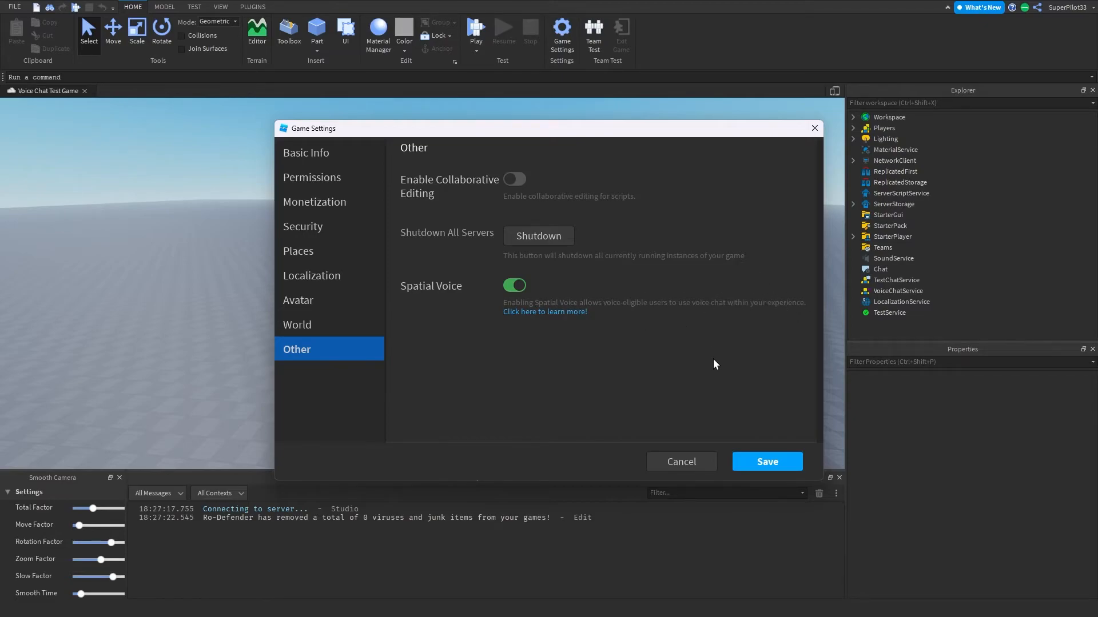
{"action": "left_click", "coordinate": [768, 461]}
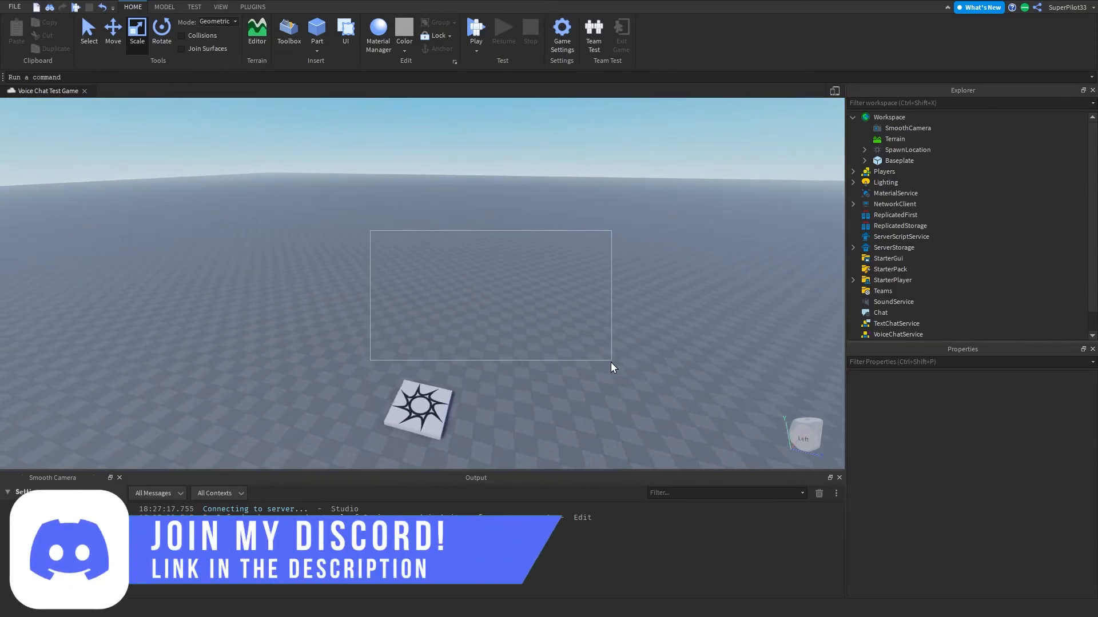
Step: Select the SpawnLocation in the viewport so its properties are listed
{"action": "left_click", "coordinate": [907, 149]}
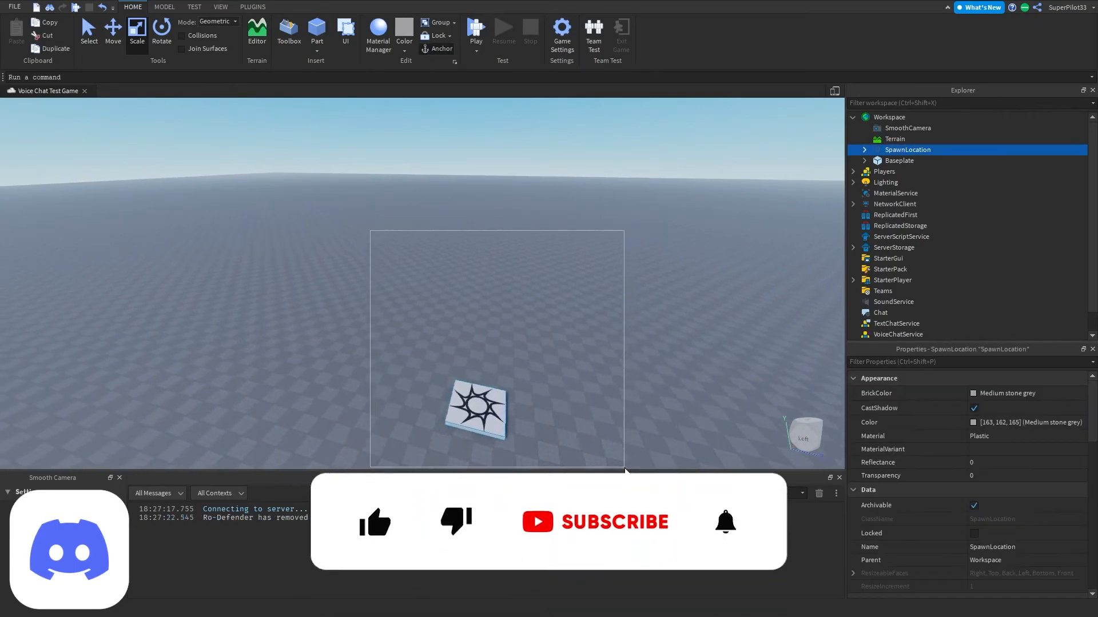